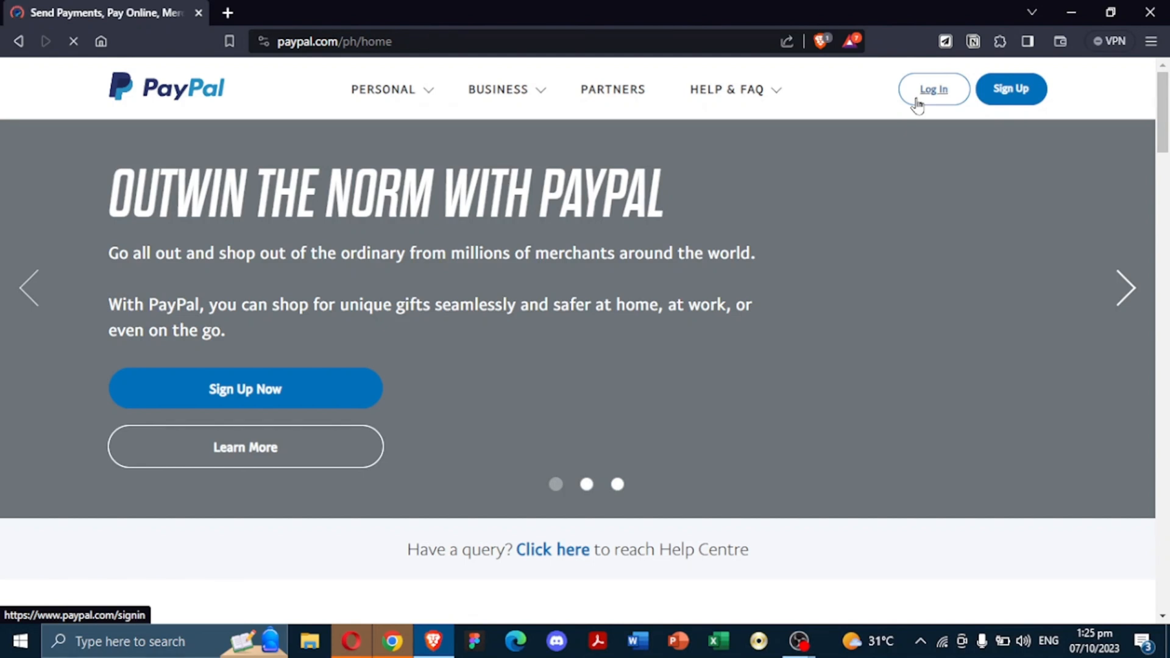
- Go to the account sign-in page via Log In on the PayPal home page
left_click(932, 89)
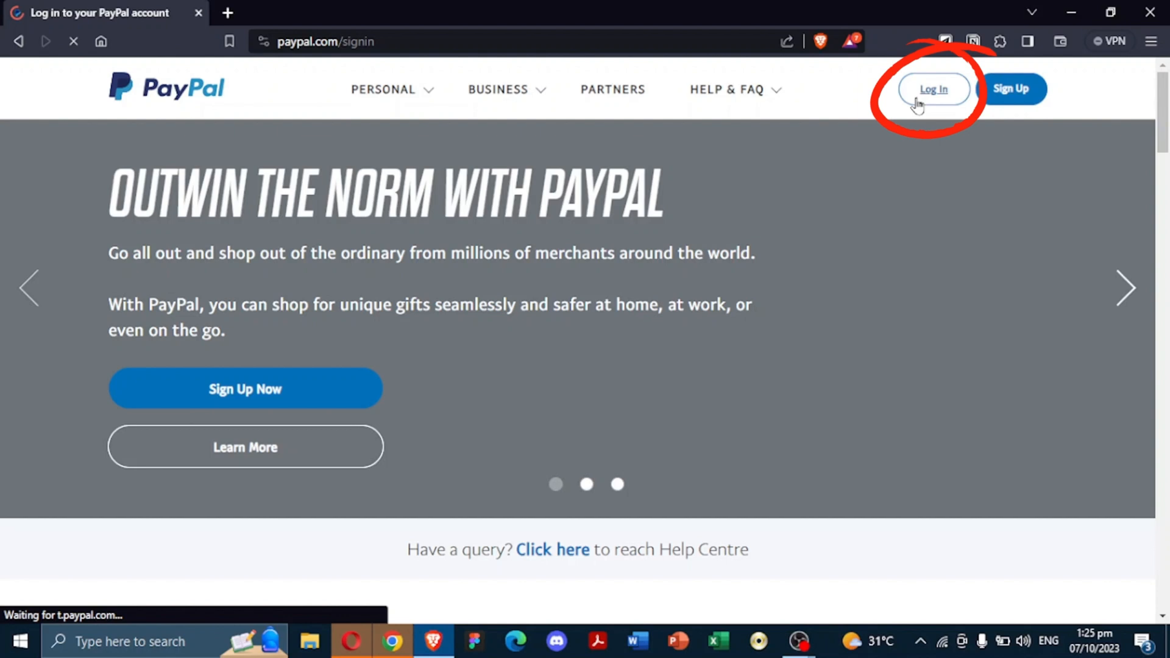
- Sign in with email and password and land on the account summary showing the balance
left_click(932, 89)
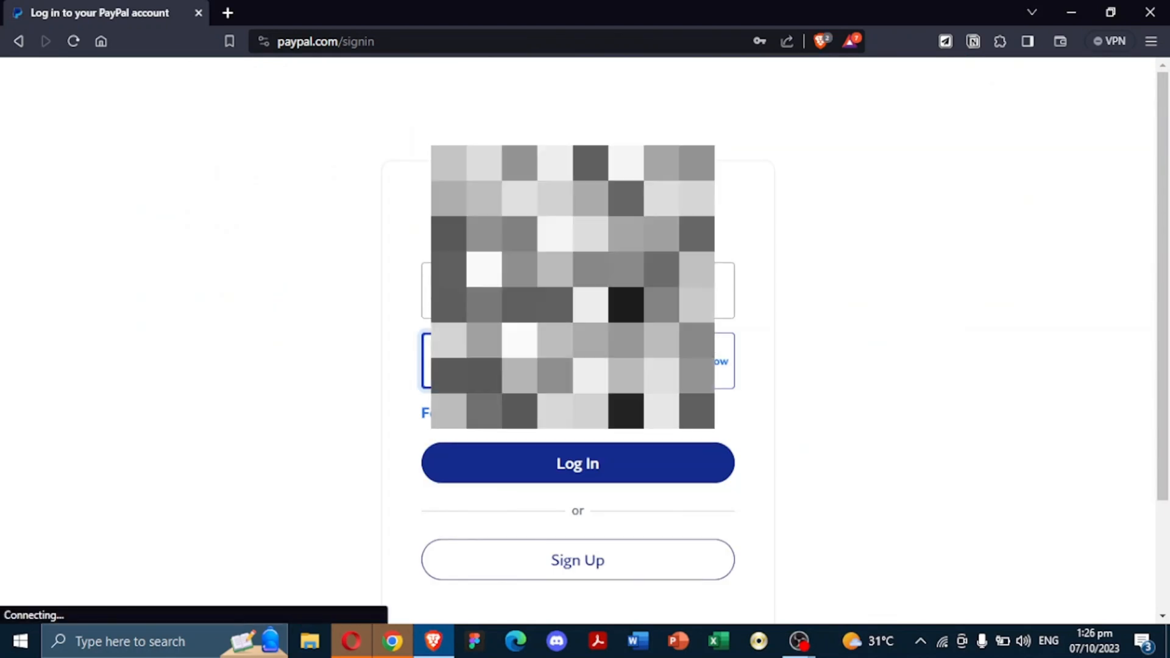
left_click(576, 463)
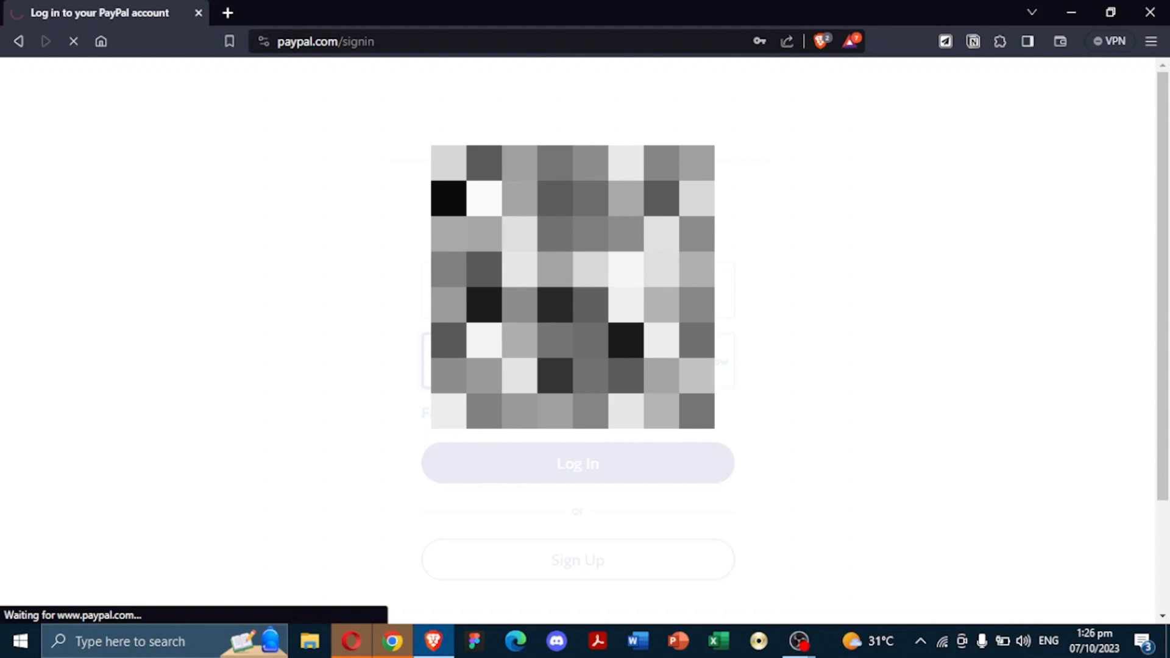
left_click(577, 463)
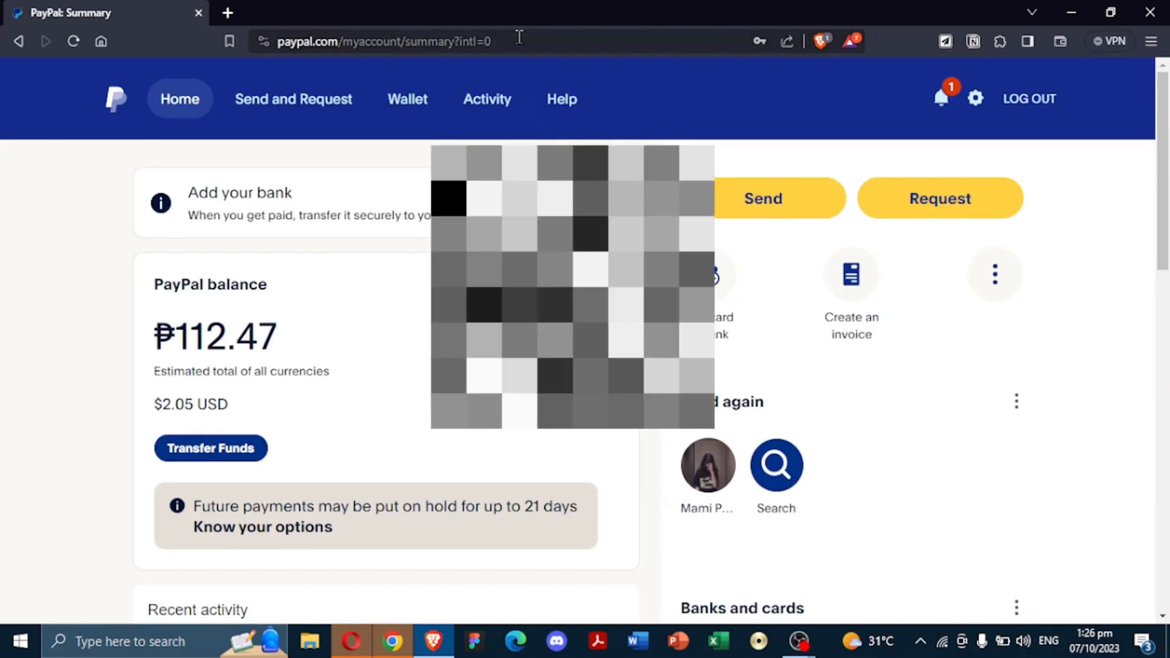
- Edit the address to paypal.com/webapps/mpp/shopping-selection, reaching a 404 Page Not Found while signed in
left_click(478, 41)
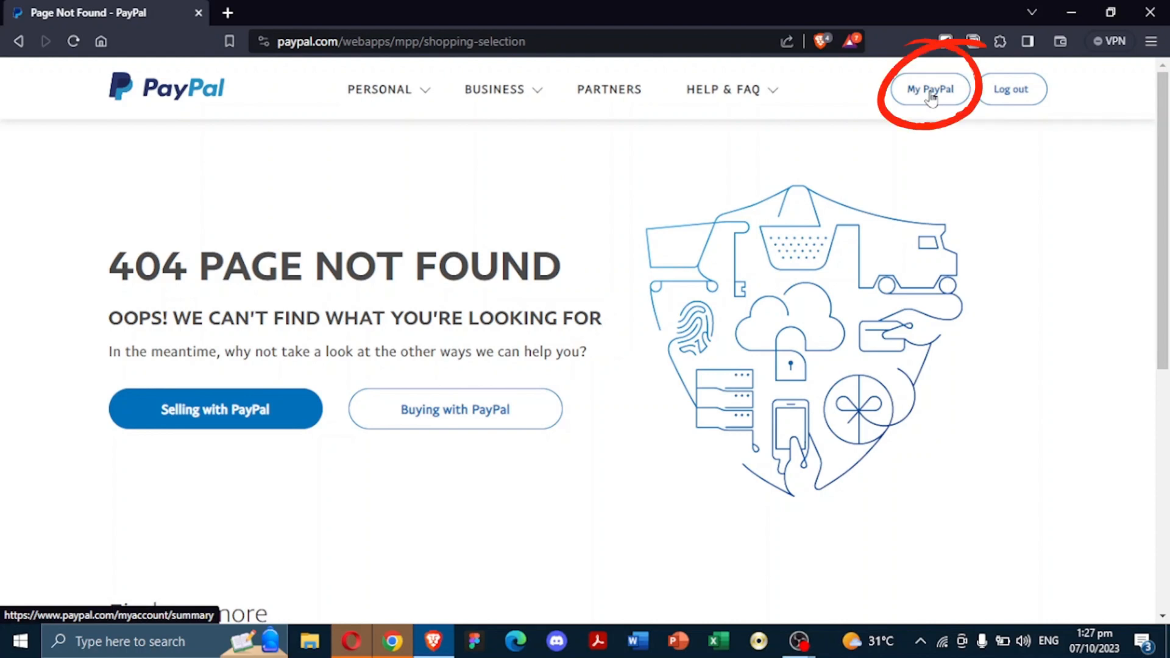
- Return to the account summary dashboard via My PayPal on the 404 page
left_click(930, 89)
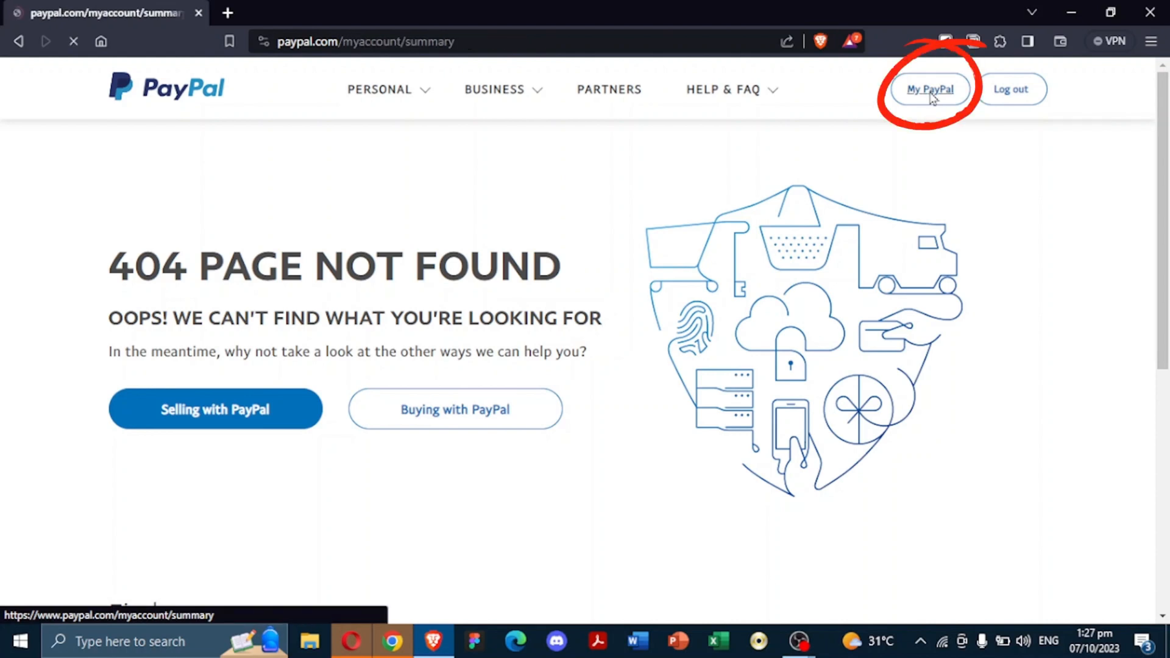
left_click(930, 89)
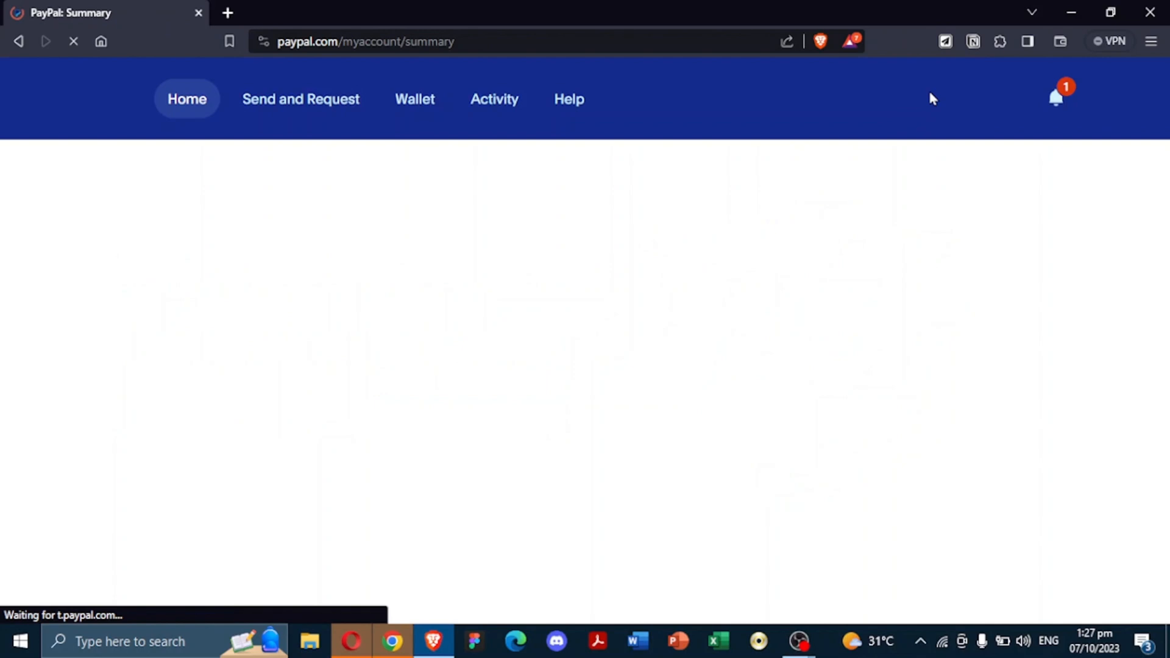